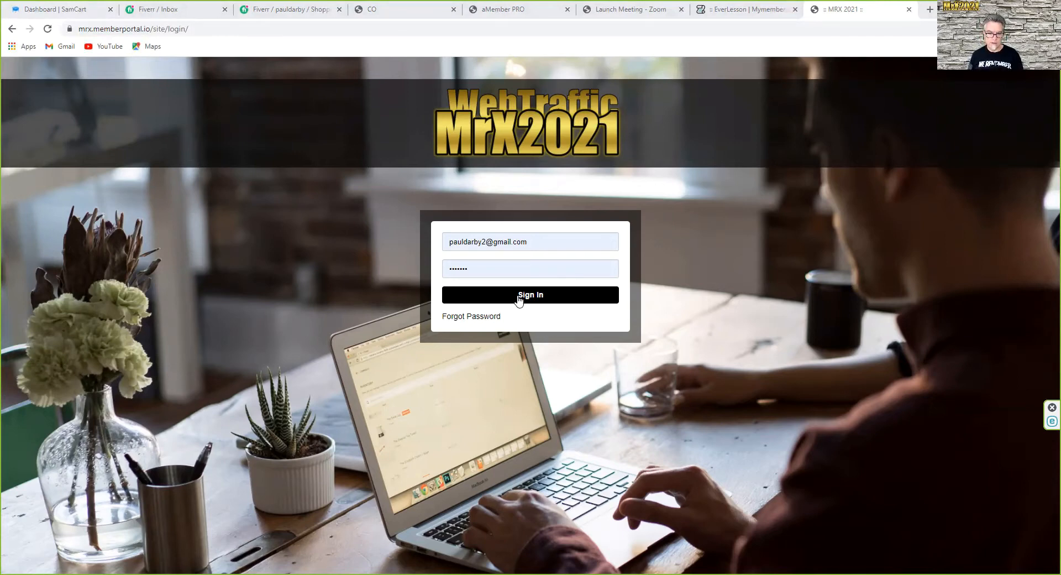
- Sign in, start the MrX Traffic 2021 product, and scroll through its lesson list
left_click(531, 294)
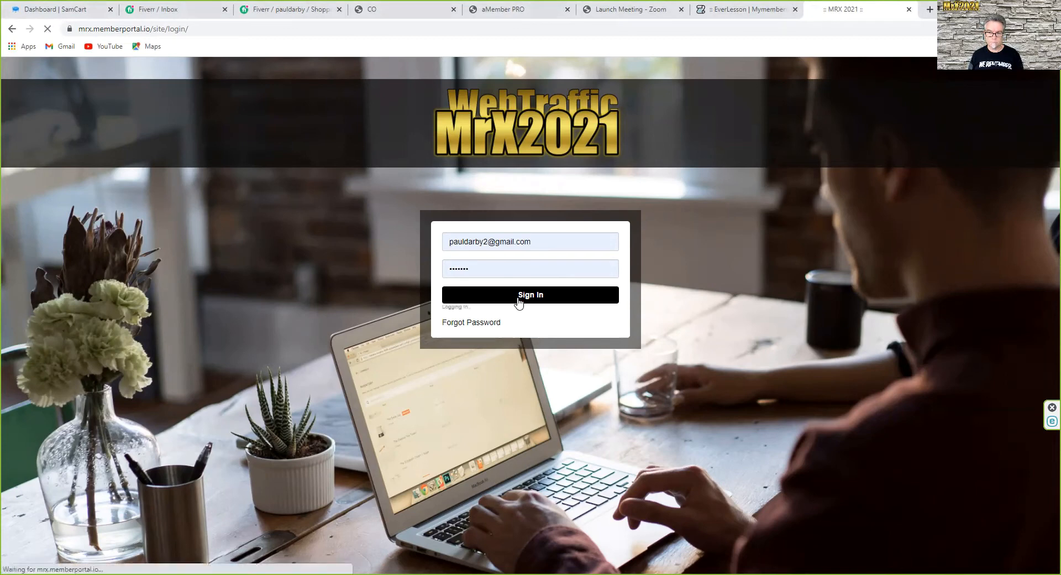
left_click(530, 294)
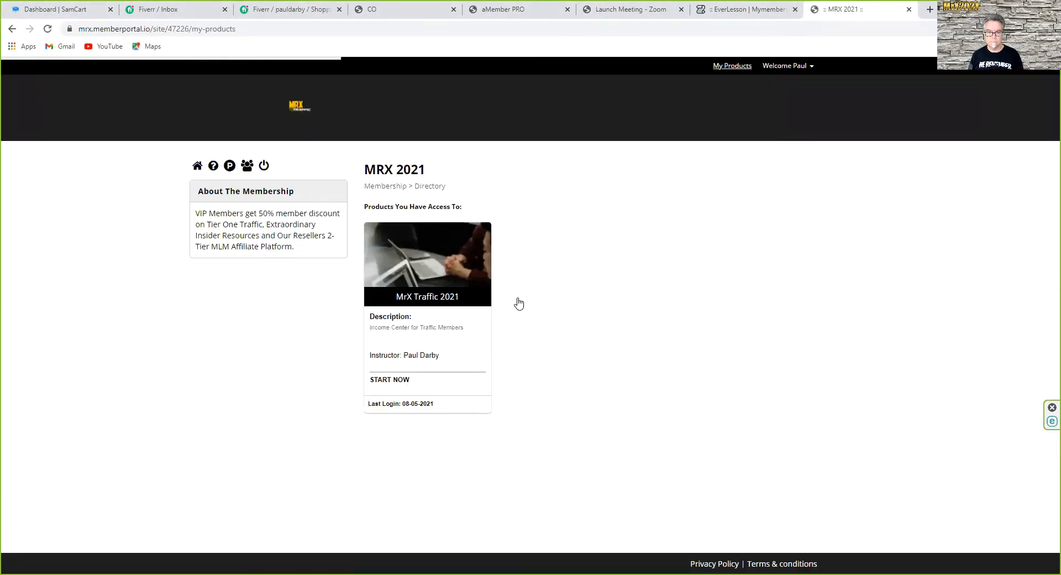
mouse_move(389, 382)
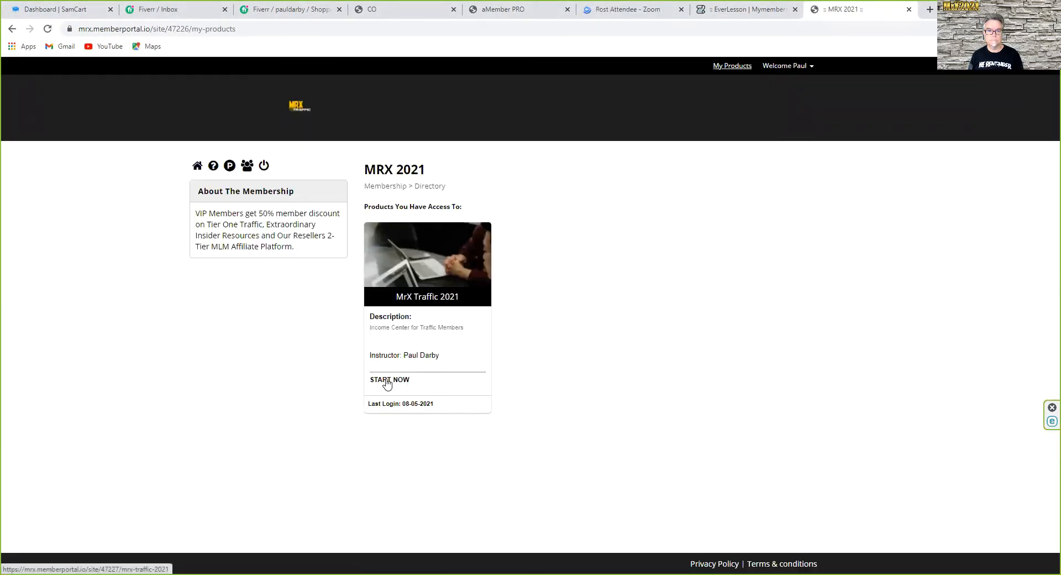
left_click(389, 379)
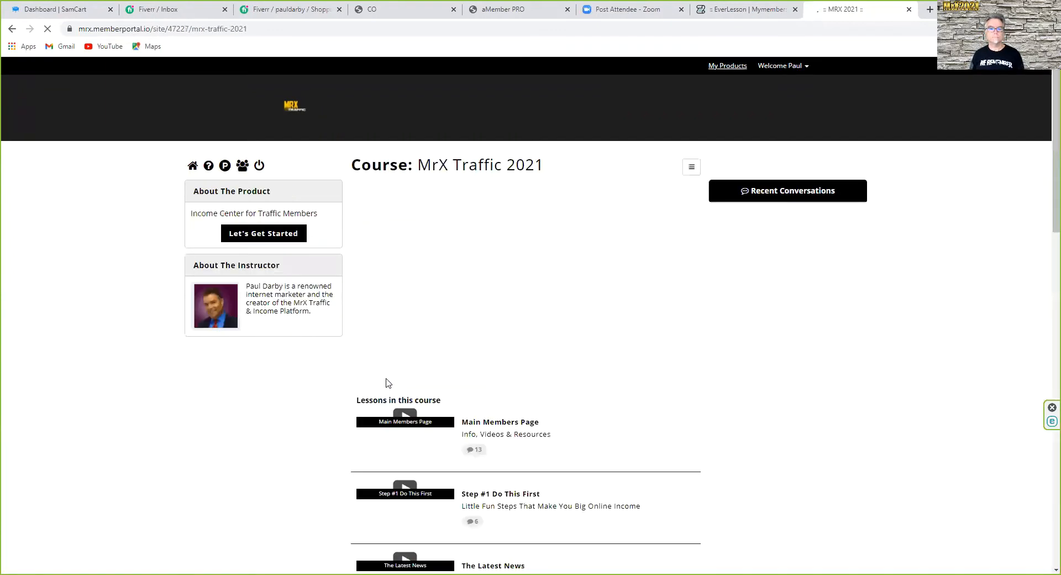
left_click(787, 190)
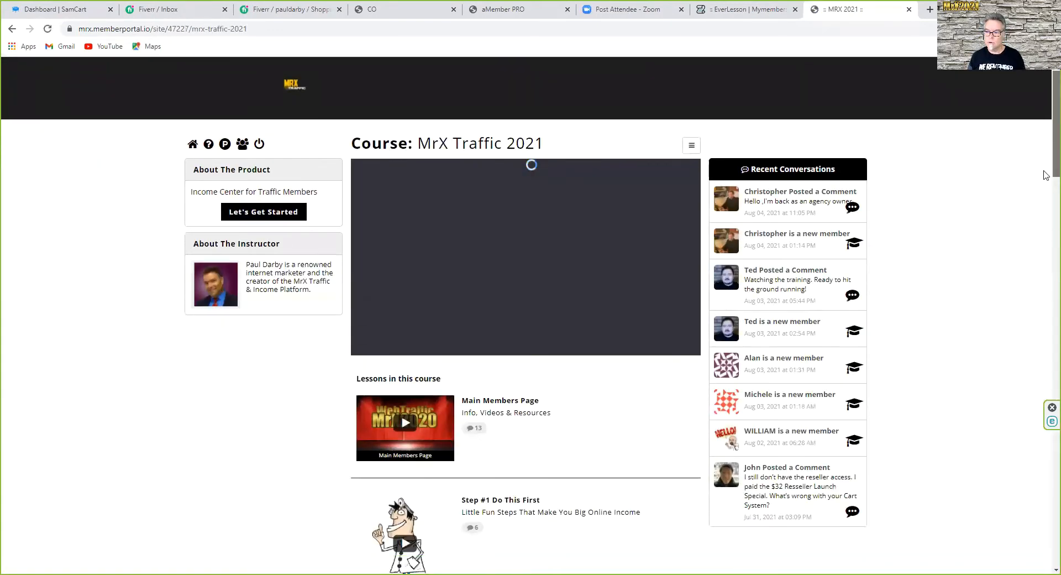
scroll("down", 3)
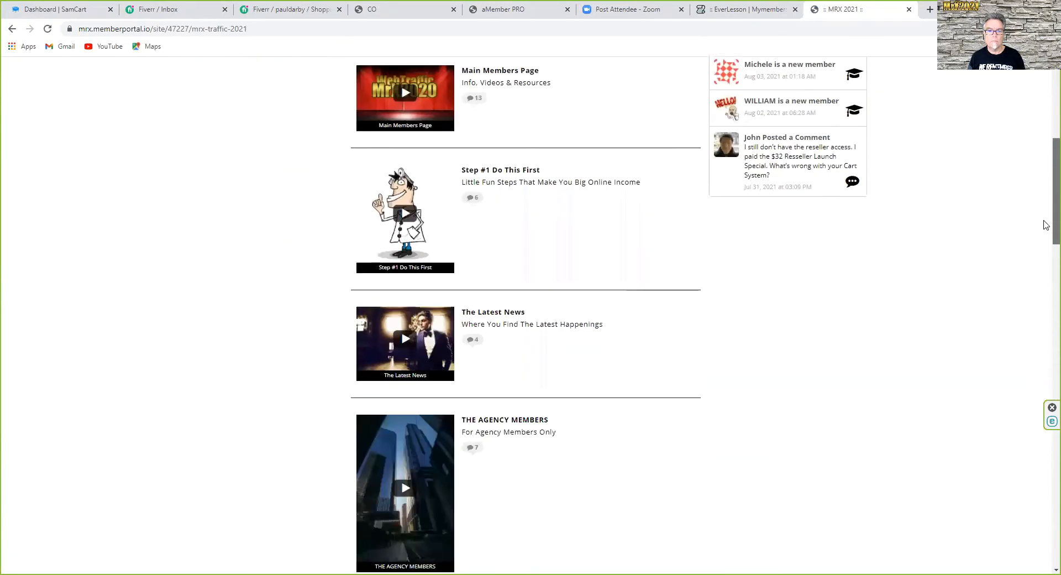
scroll("down", 3)
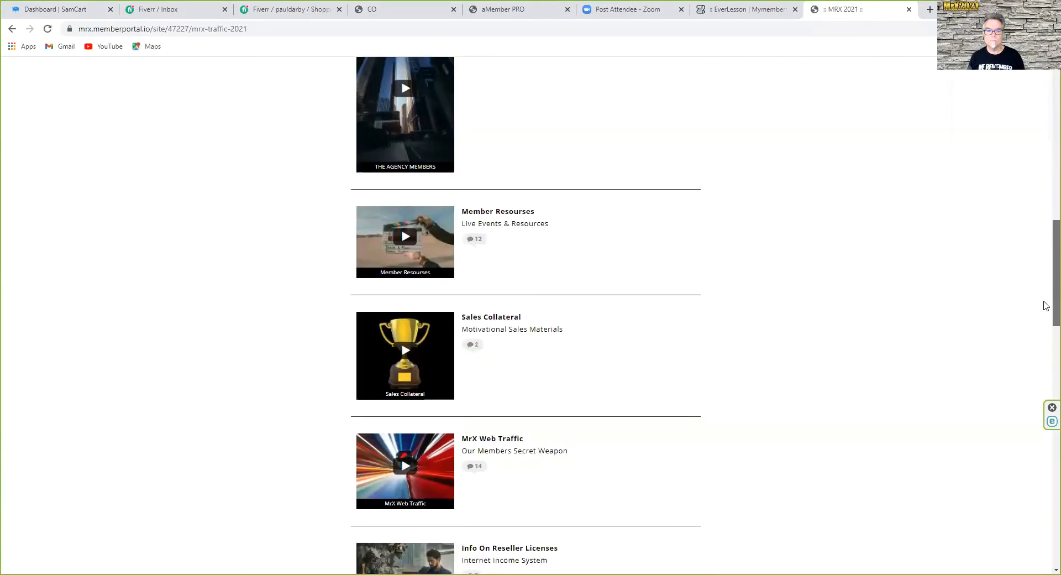
scroll("down", 3)
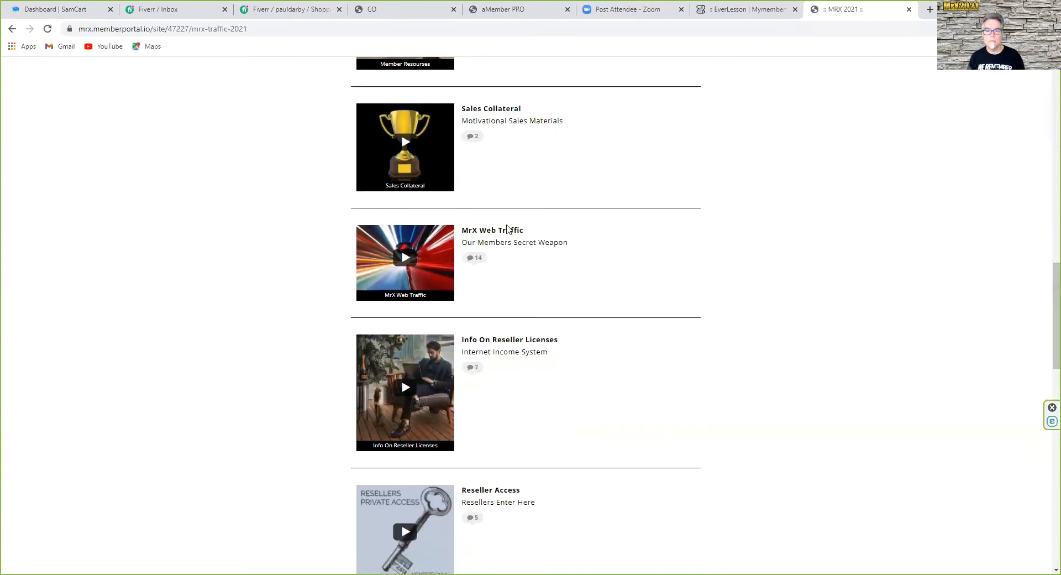
- Open the MrX Web Traffic lesson showing Member Free Traffic and Premium Visitors options
left_click(404, 262)
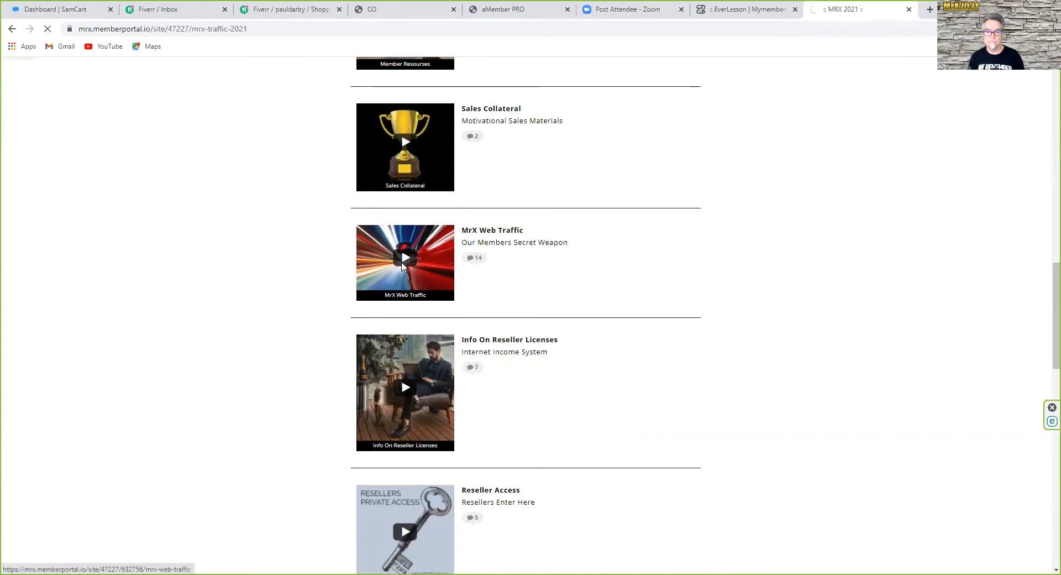
left_click(405, 262)
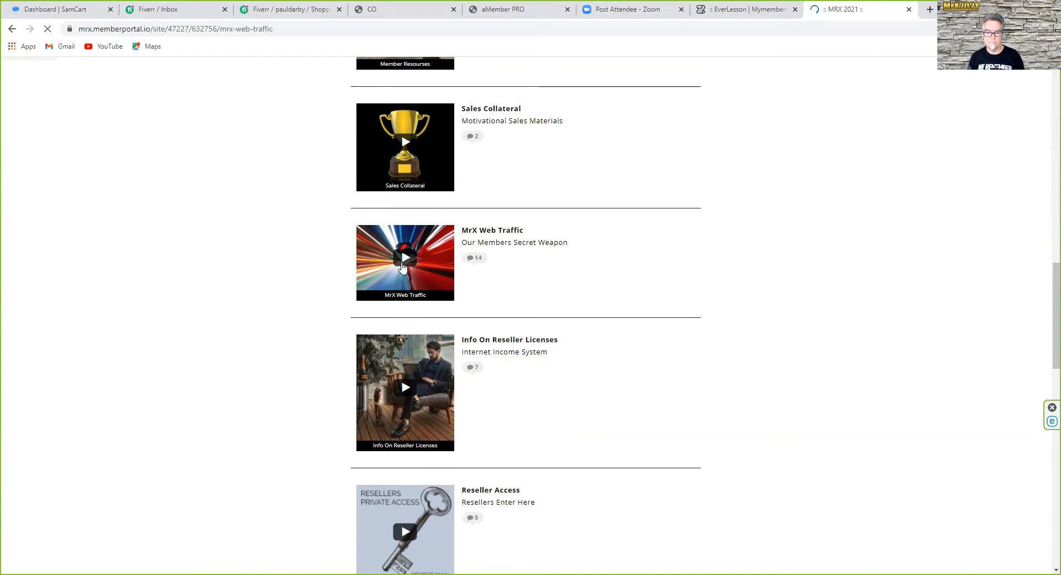
left_click(405, 263)
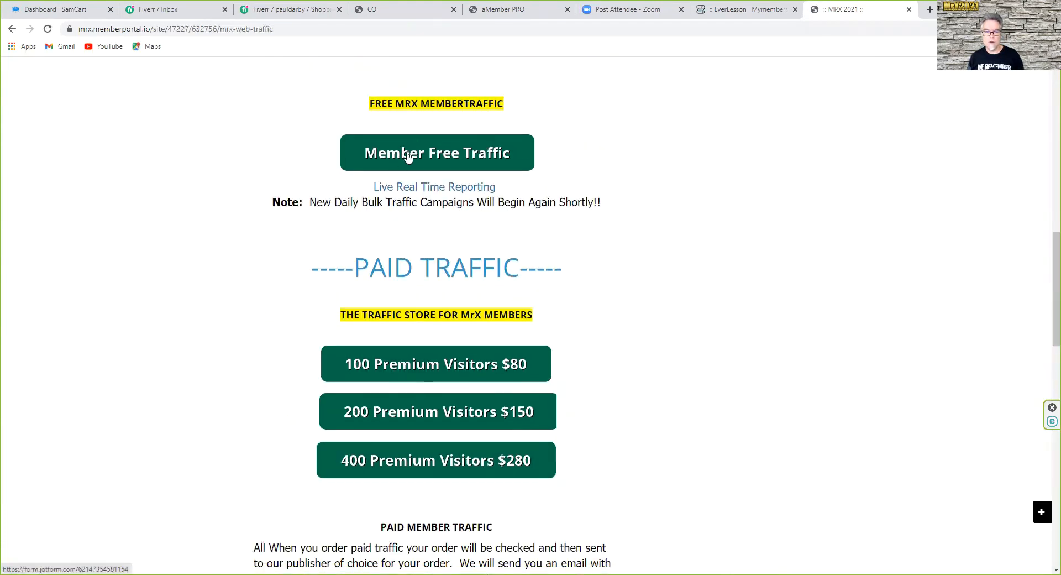
left_click(436, 151)
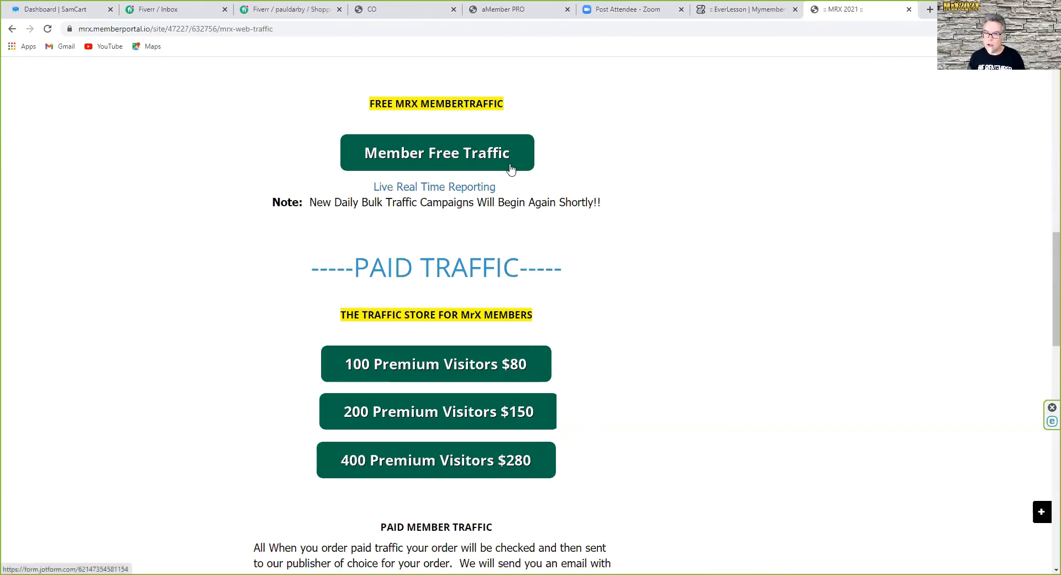
mouse_move(398, 167)
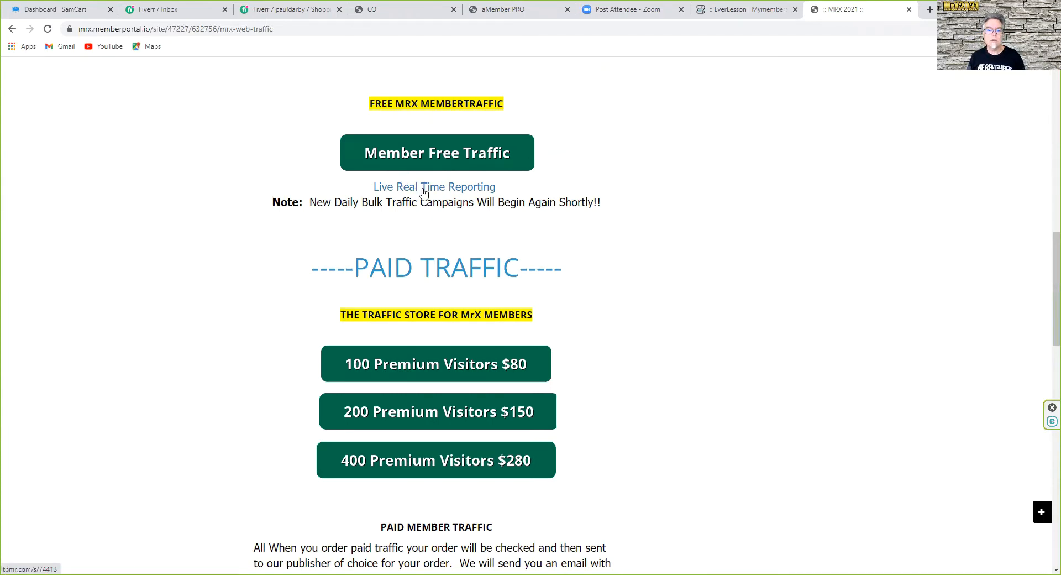
- Open the NEWFREEMRXMEMBERS live real-time stats and review the three sites' hit counts
left_click(434, 187)
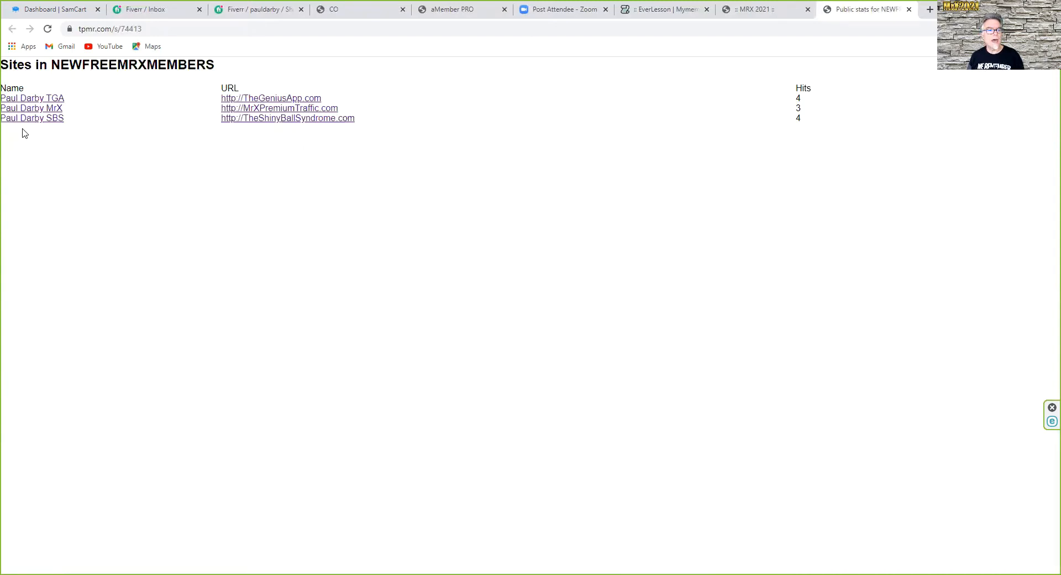
mouse_move(517, 111)
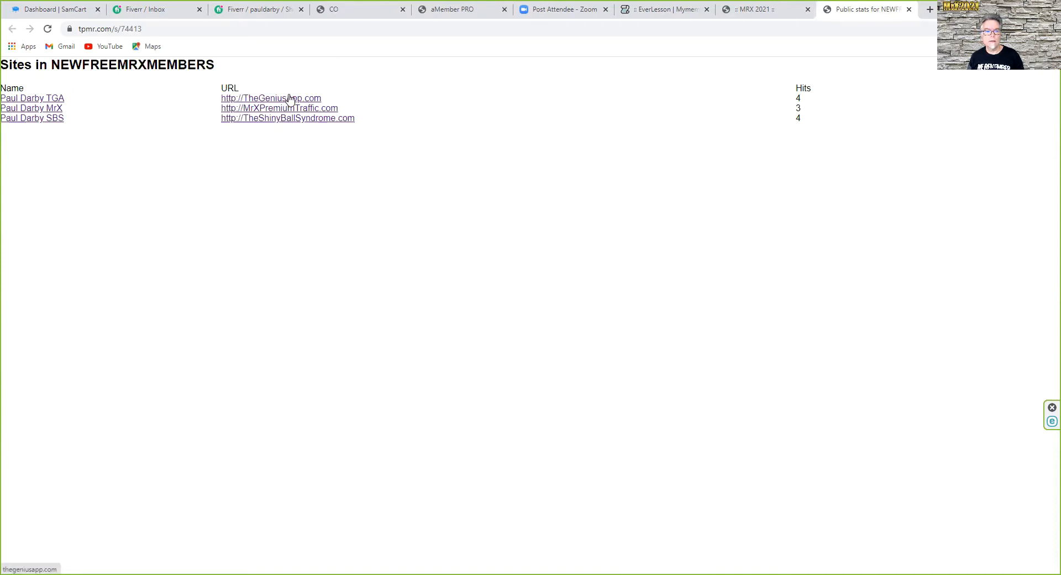
mouse_move(806, 121)
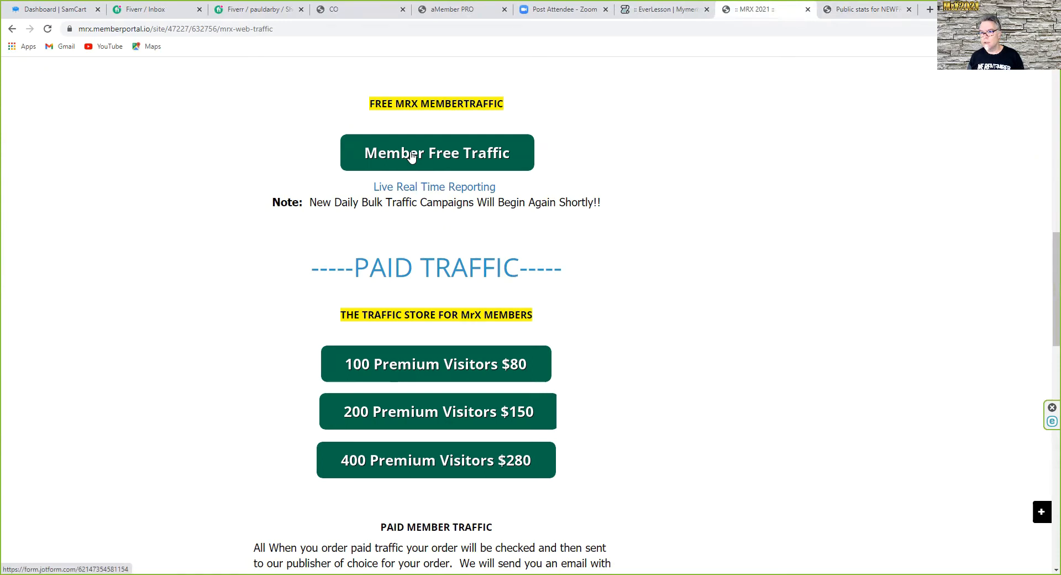
mouse_move(411, 177)
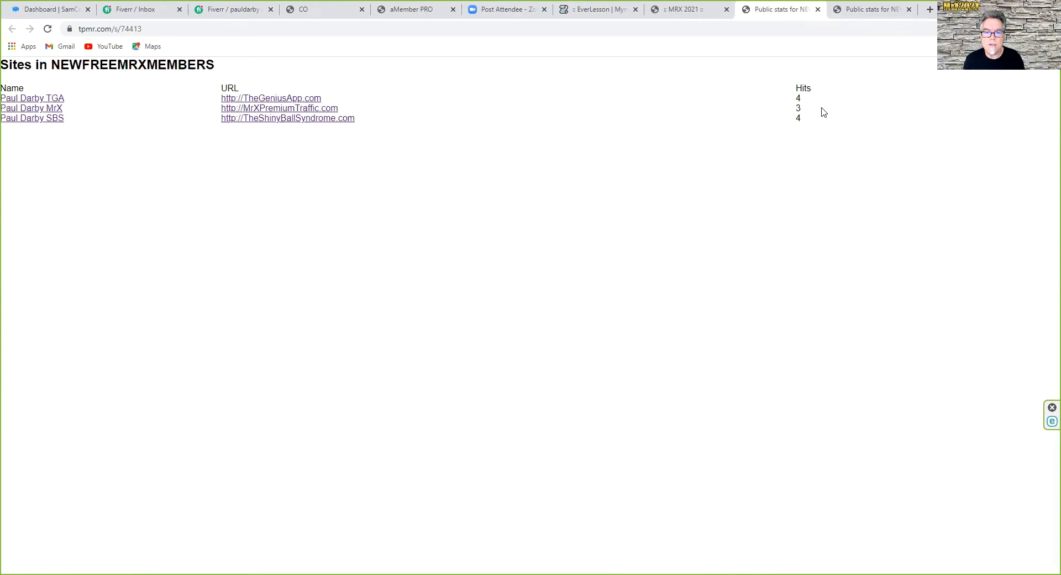
mouse_move(665, 55)
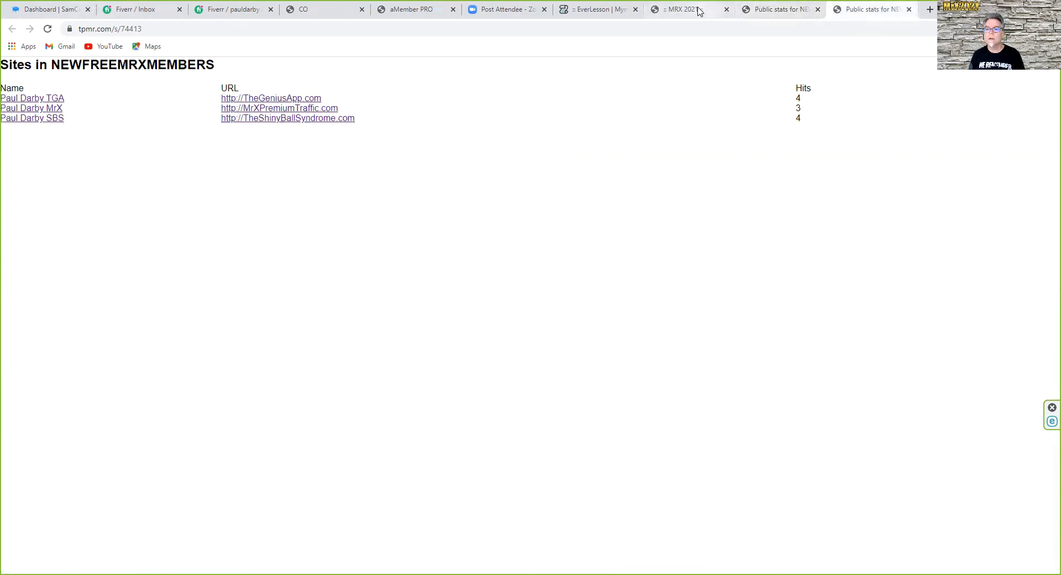
- Switch back to the MRX 2021 tab and scroll down to the PAID TRAFFIC packages
left_click(676, 10)
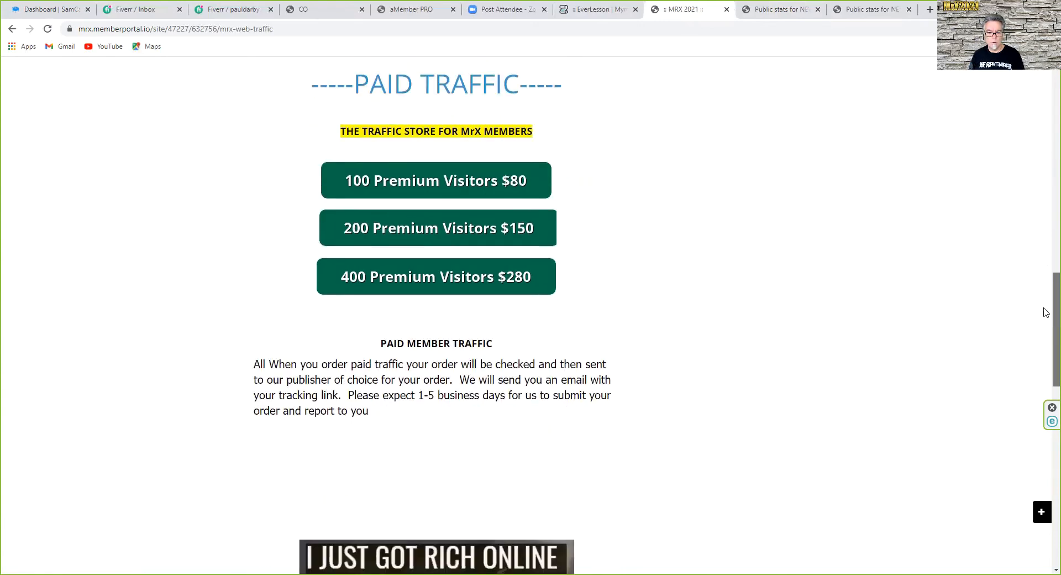
scroll("down", 3)
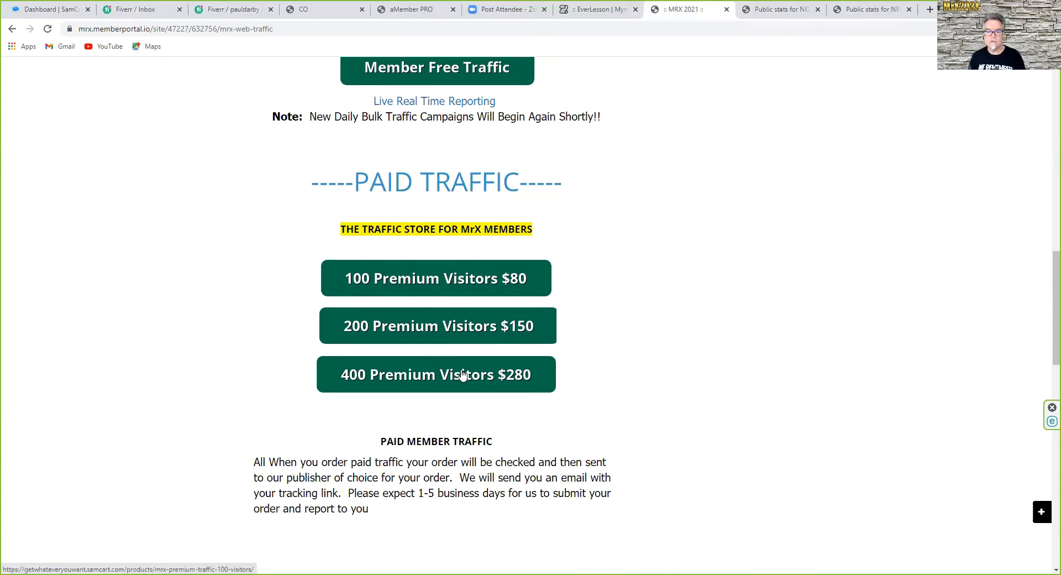
mouse_move(465, 291)
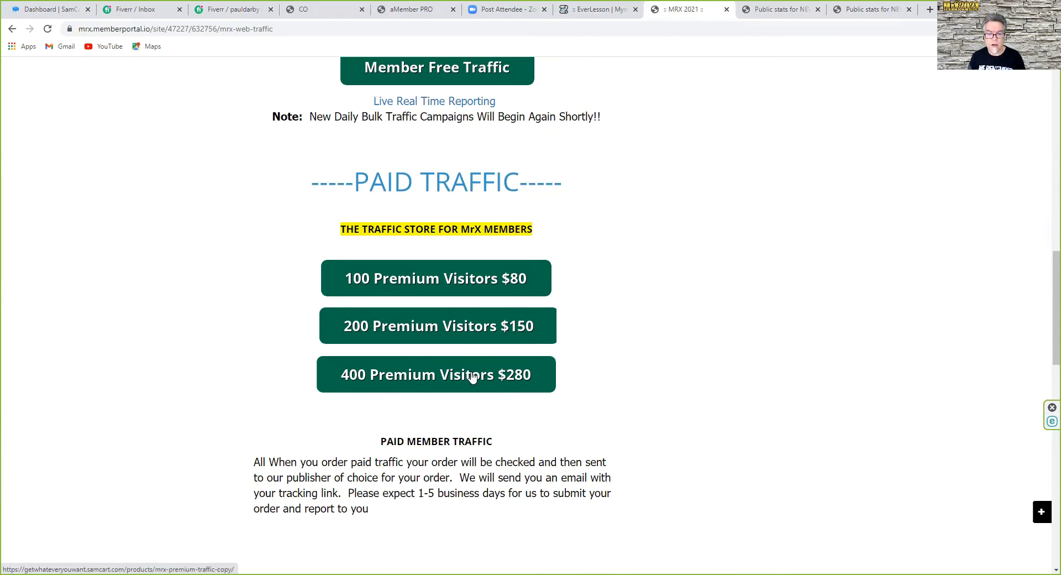
- Review the $280 SamCart checkout for 400 premium visitors, then return to the Web Traffic page
left_click(436, 373)
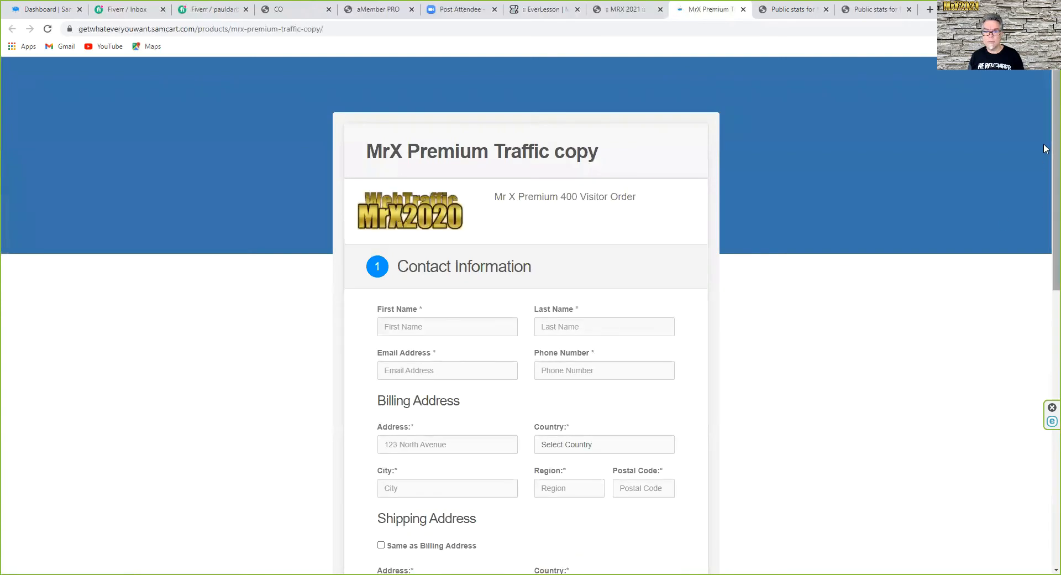
scroll("down", 3)
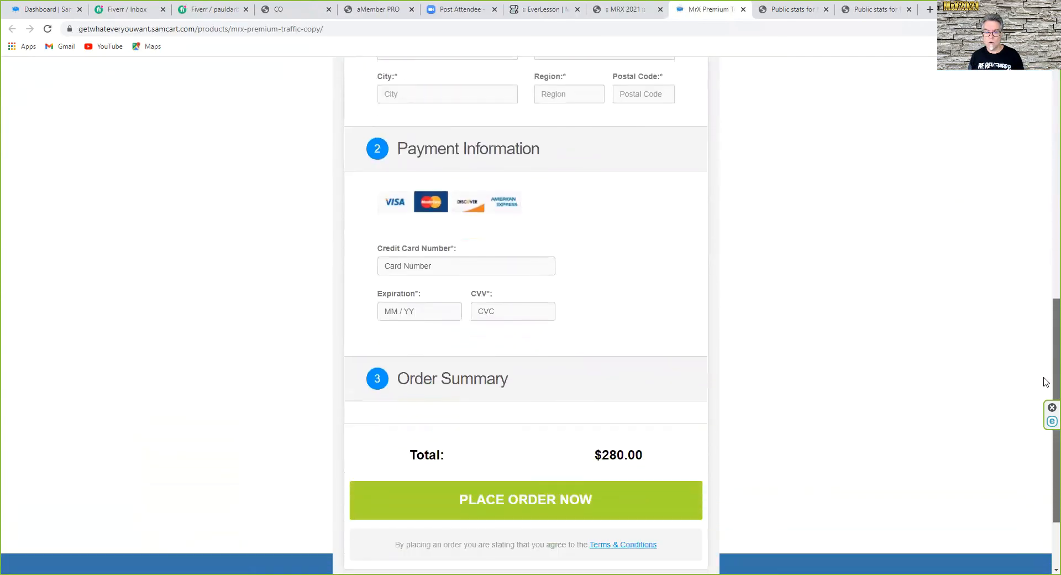
scroll("up", 3)
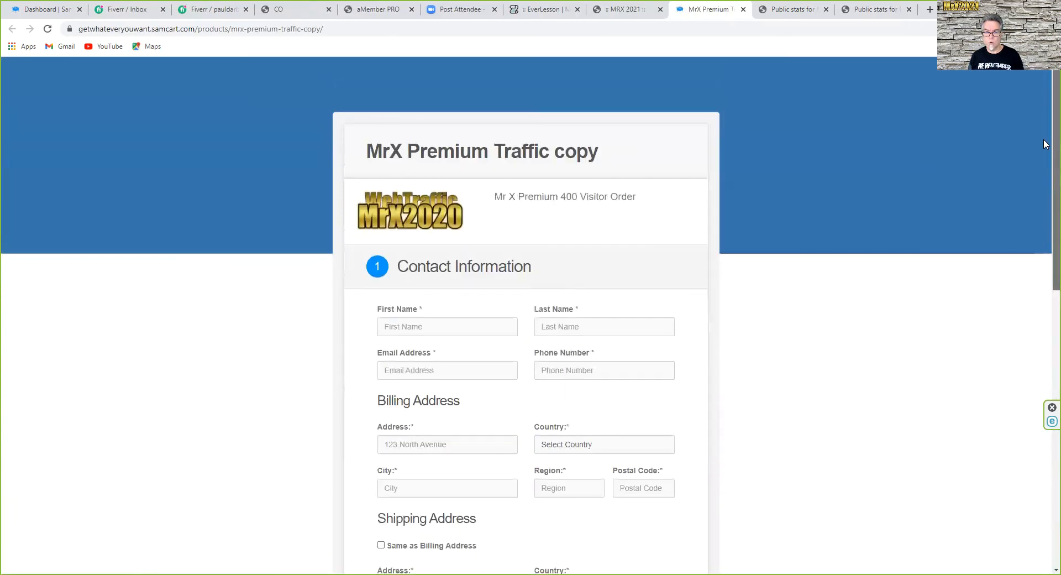
left_click_drag(524, 196, 609, 196)
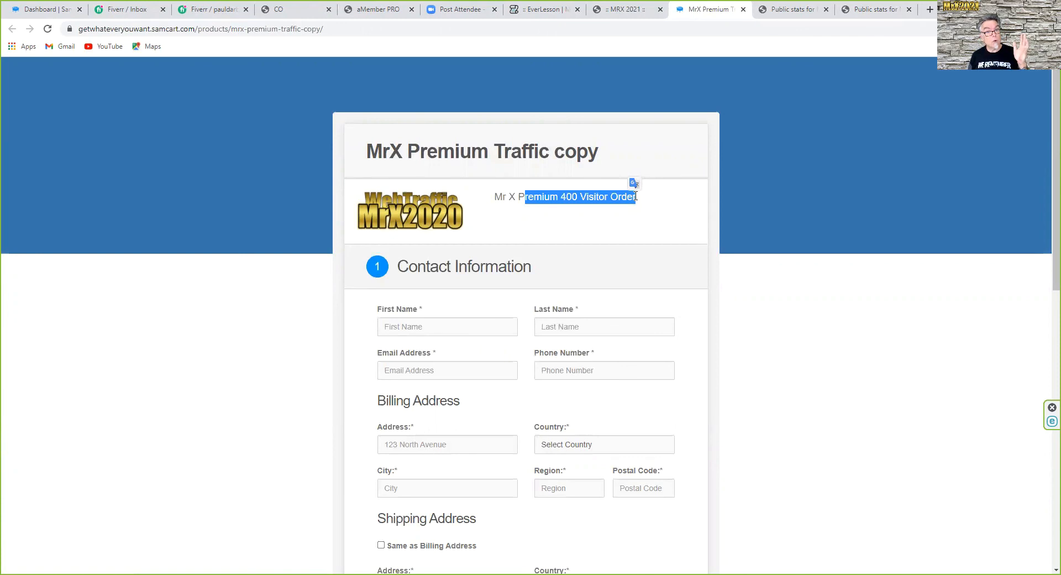
mouse_move(462, 8)
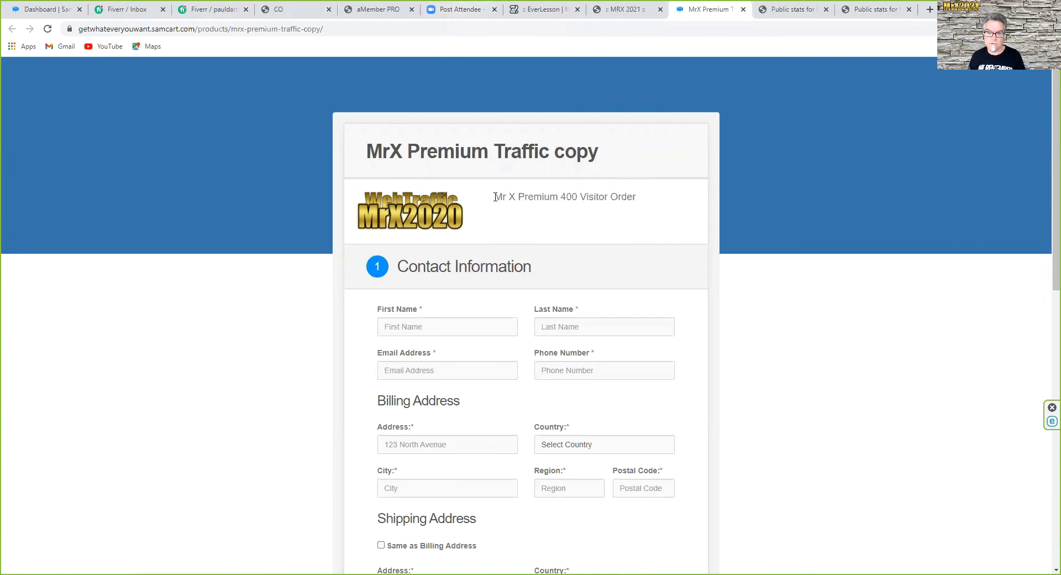
double_click(564, 196)
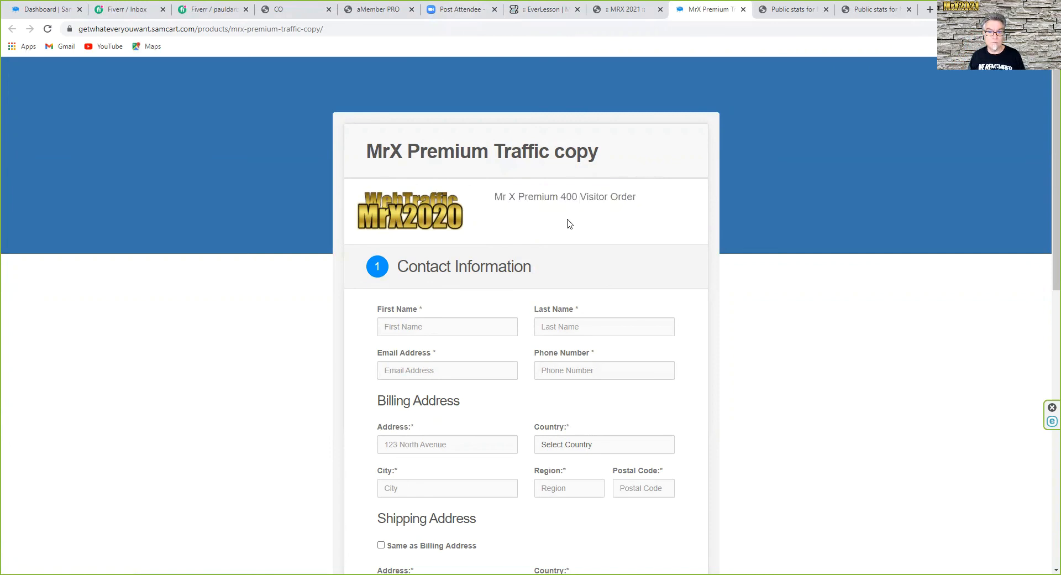
mouse_move(586, 223)
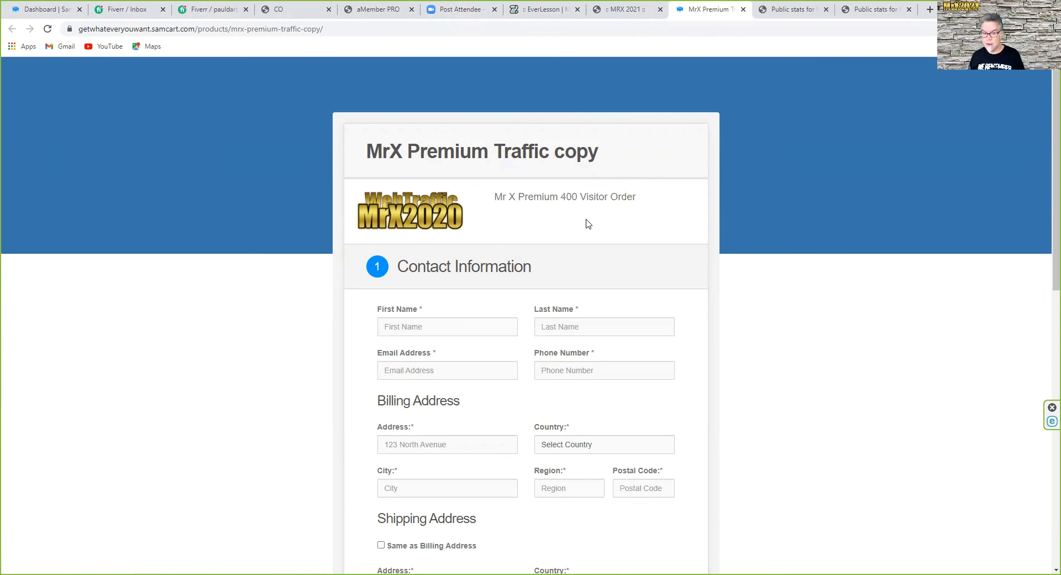
mouse_move(495, 306)
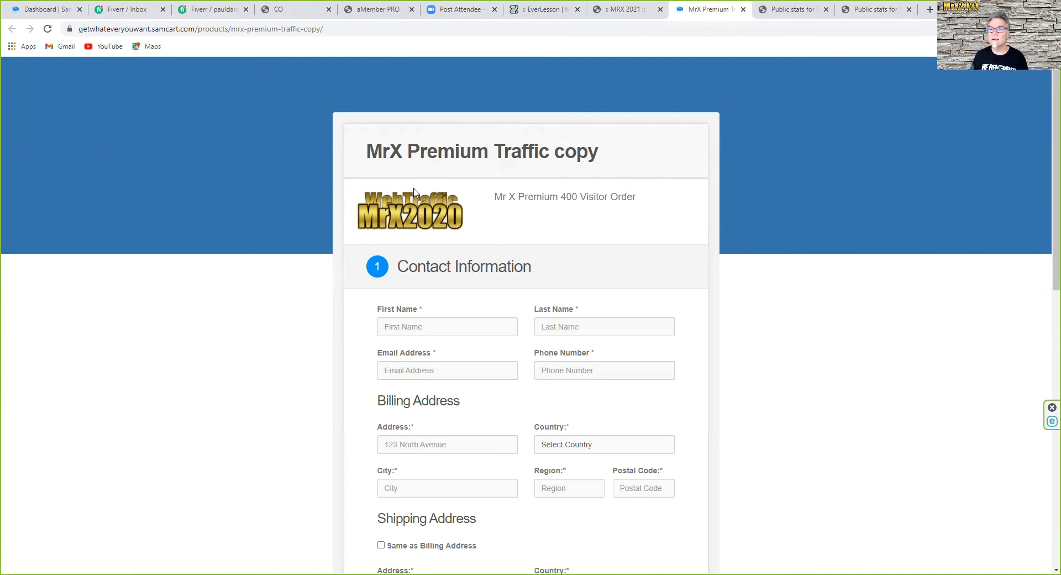
mouse_move(435, 293)
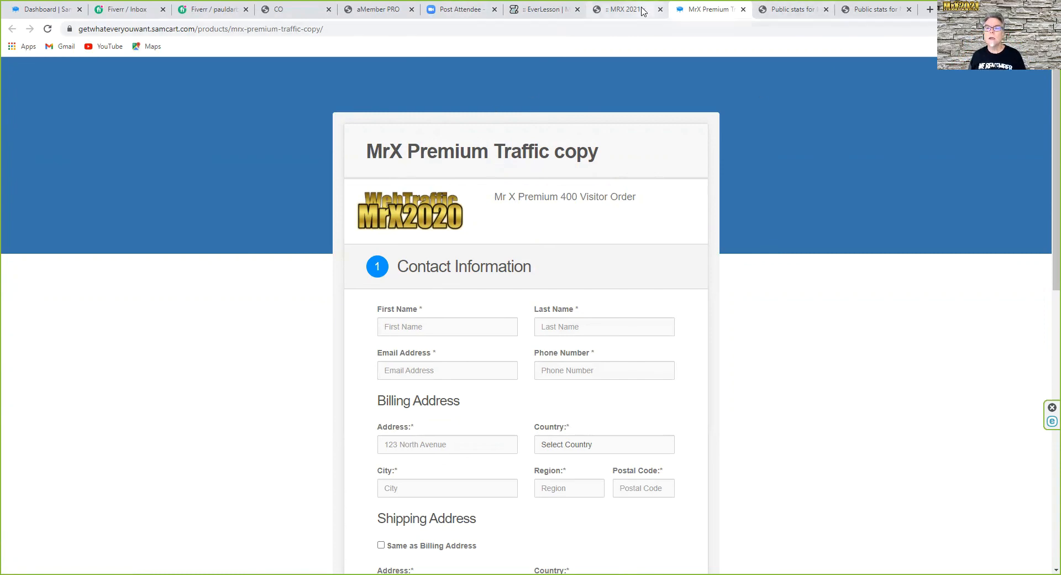
left_click(622, 8)
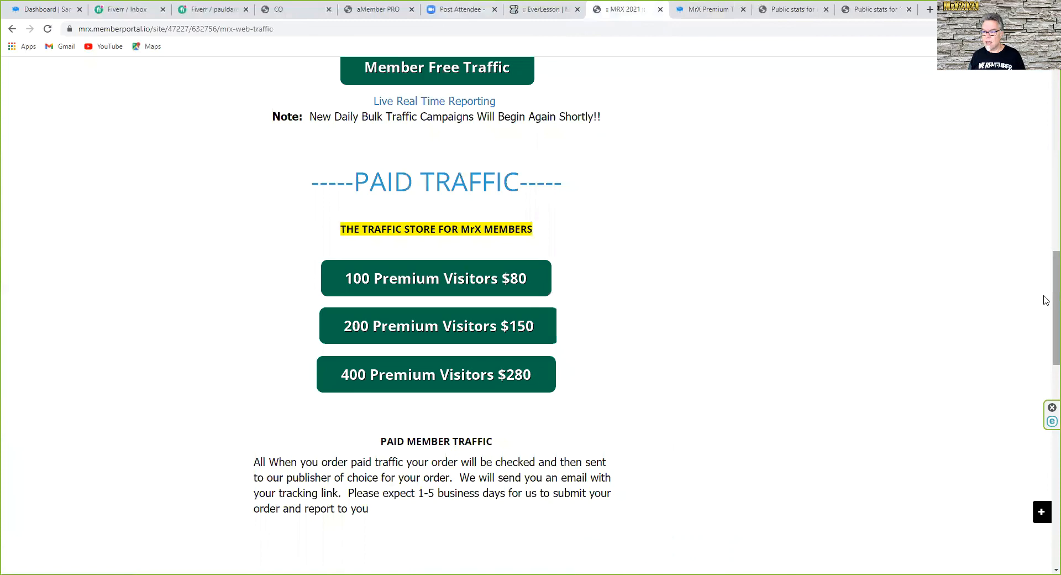
scroll("down", 3)
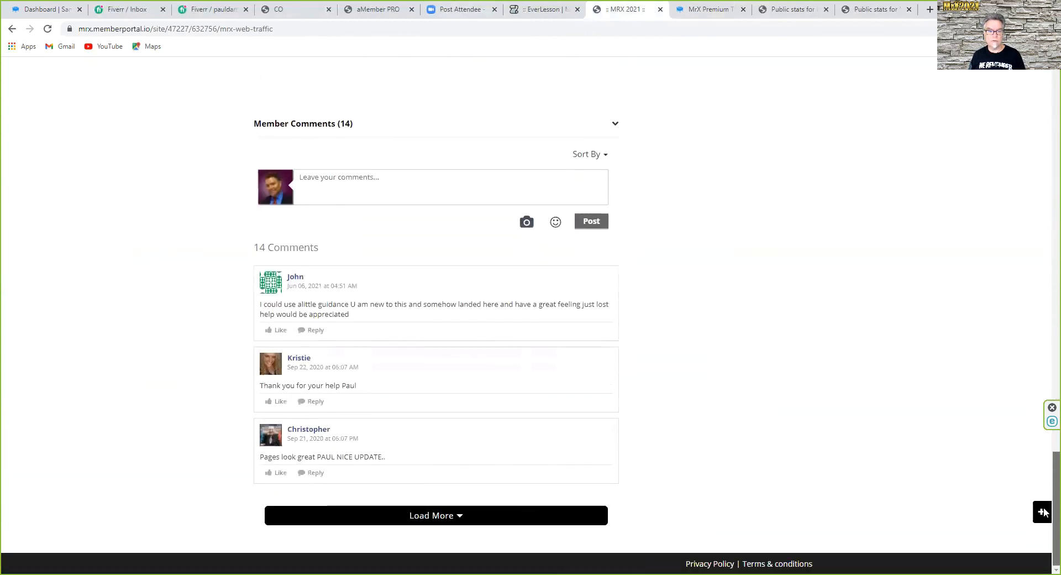